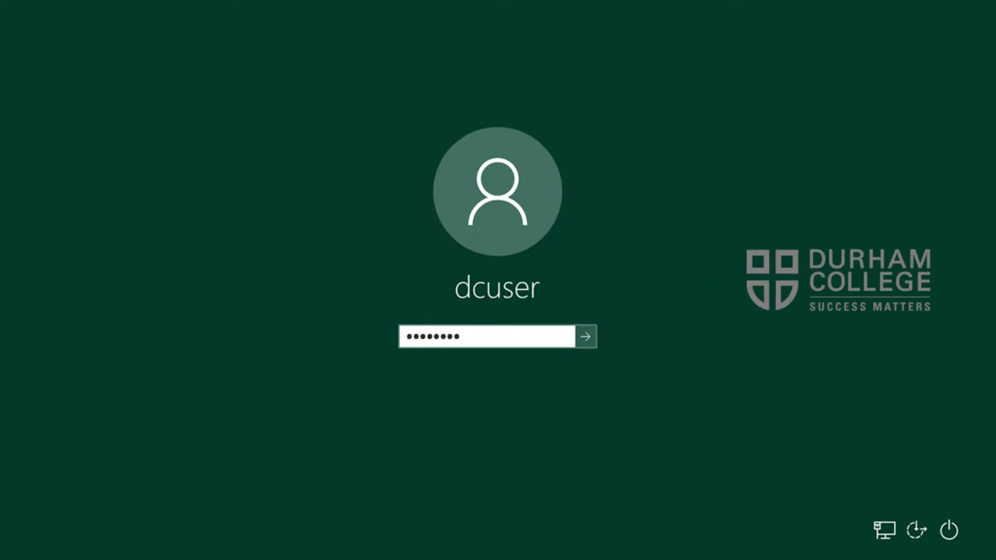
Submit the dcuser password to sign in to Windows 10.
left_click(585, 336)
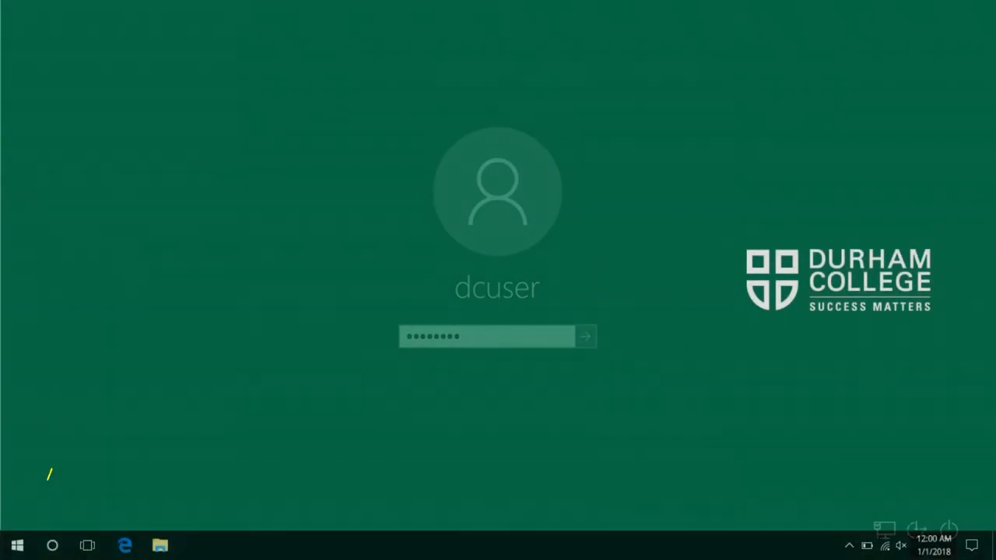
Open the Start menu showing most-used apps, the app list and tiles.
left_click(584, 337)
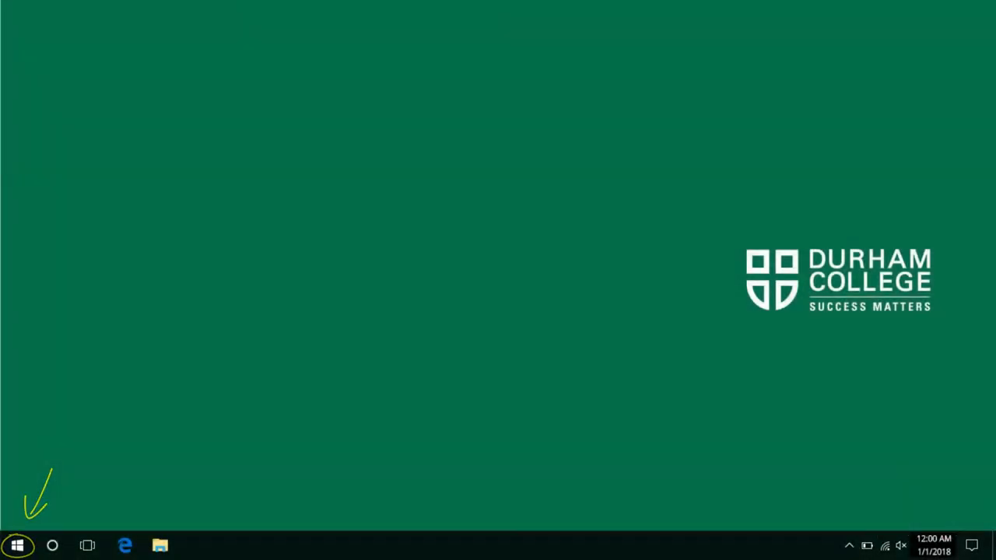
left_click(17, 545)
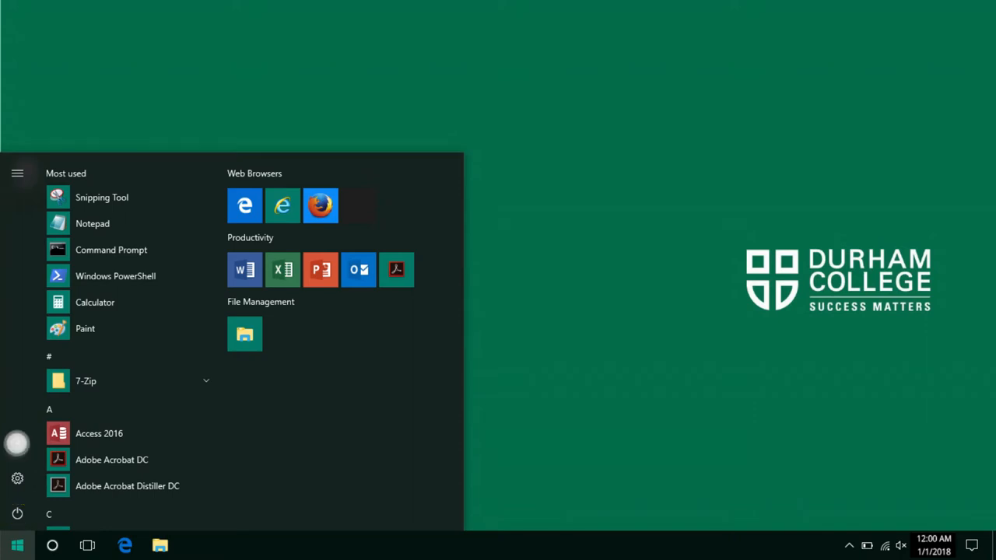
left_click(17, 442)
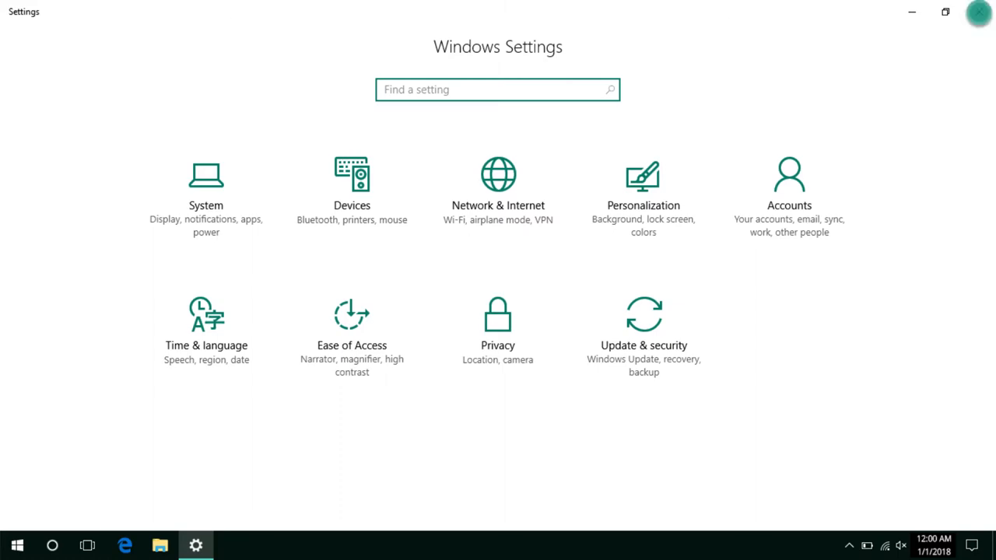
left_click(18, 544)
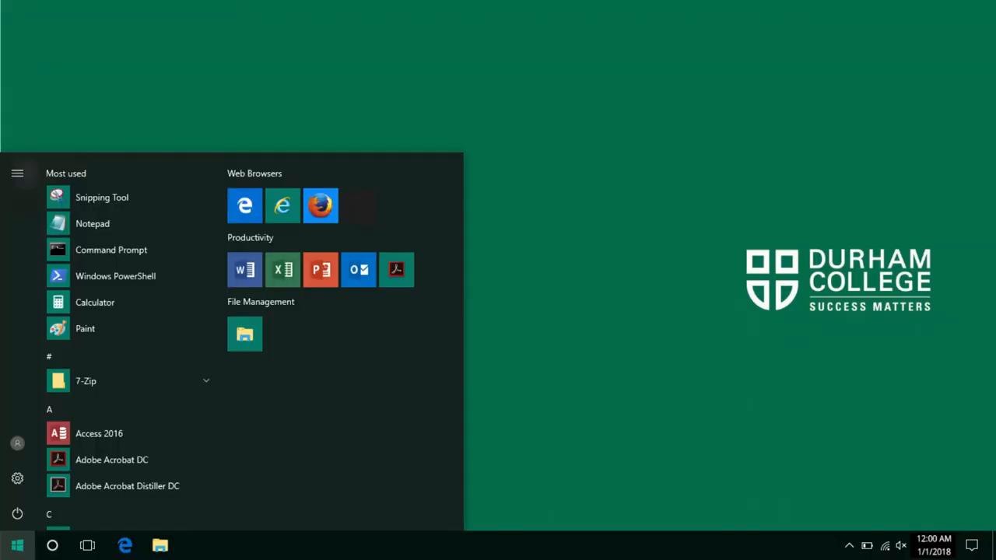
Dismiss the Start menu to return to the empty desktop.
left_click(17, 513)
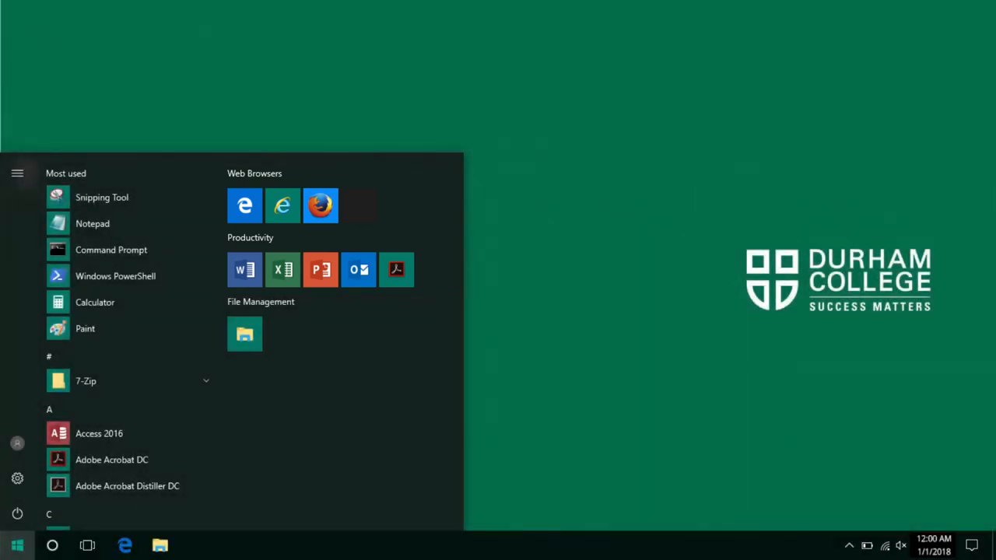
left_click(17, 544)
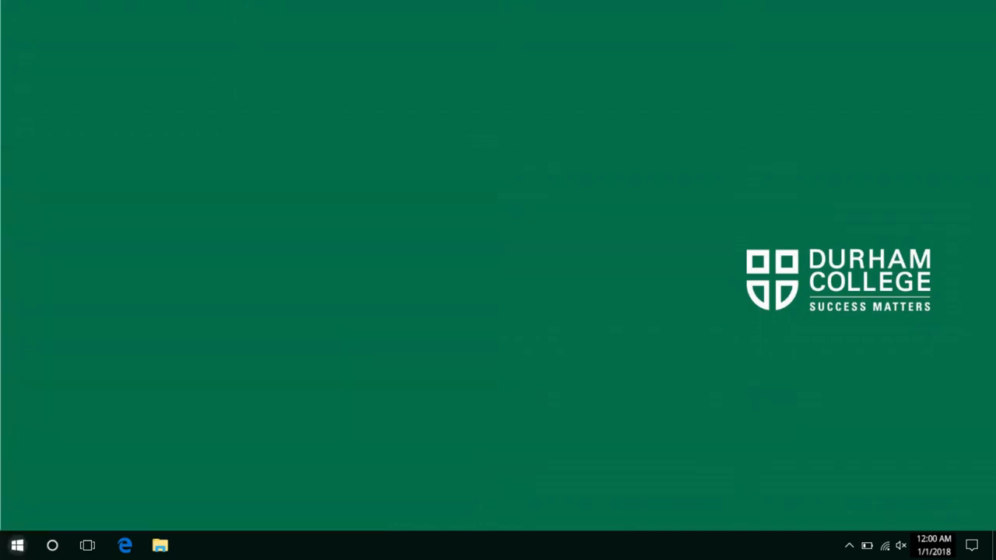
View the Win+X quick links menu, dismiss it, then open Cortana search.
right_click(17, 544)
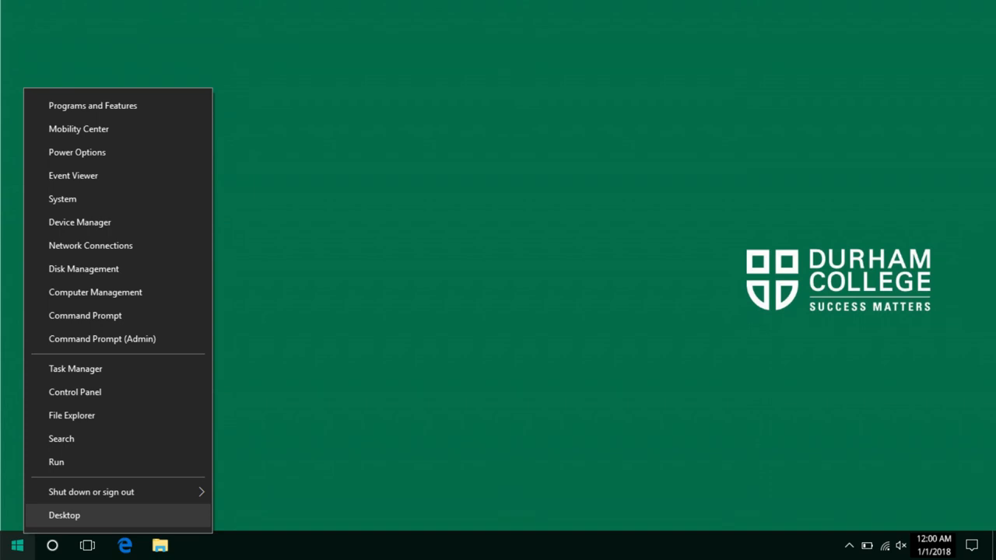
left_click(64, 515)
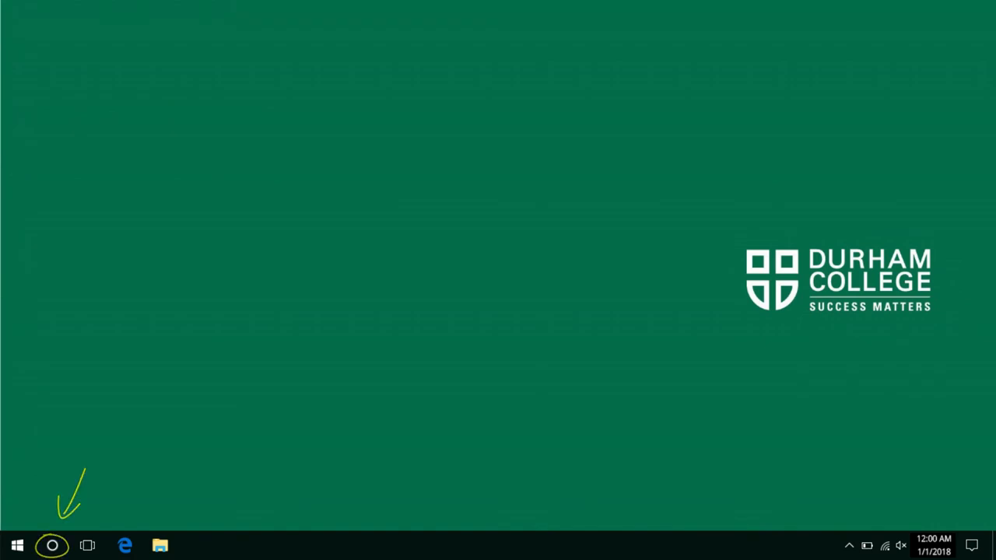
left_click(51, 544)
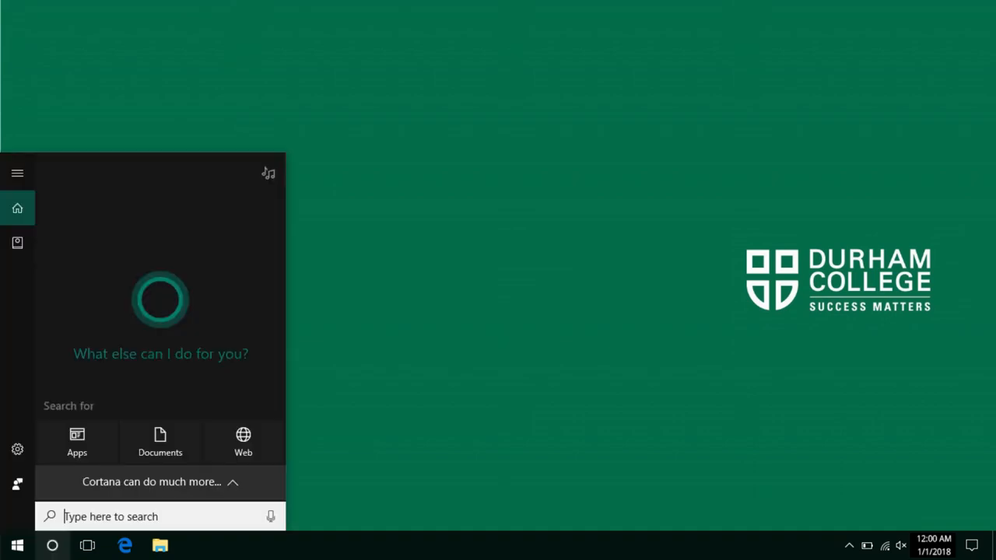